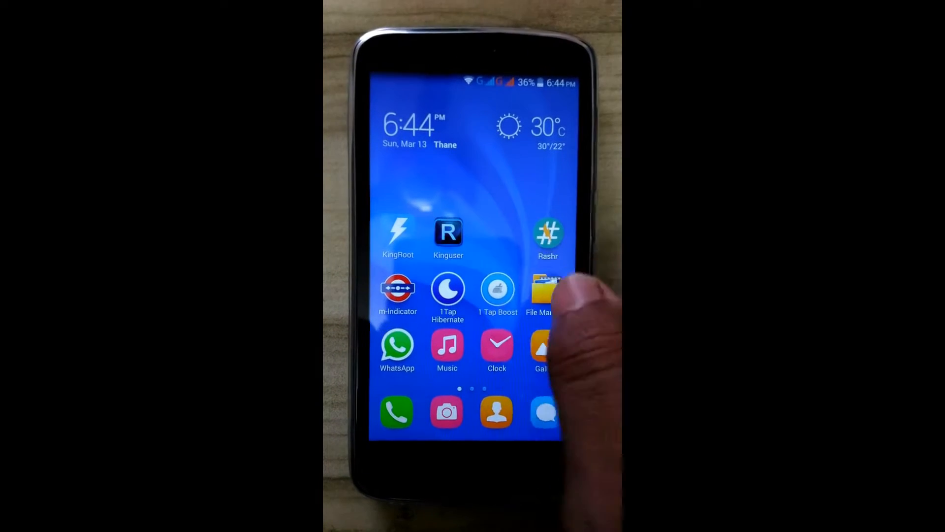
# - Browse the file manager to locate the recovery image before launching Rashr
pyautogui.click(540, 290)
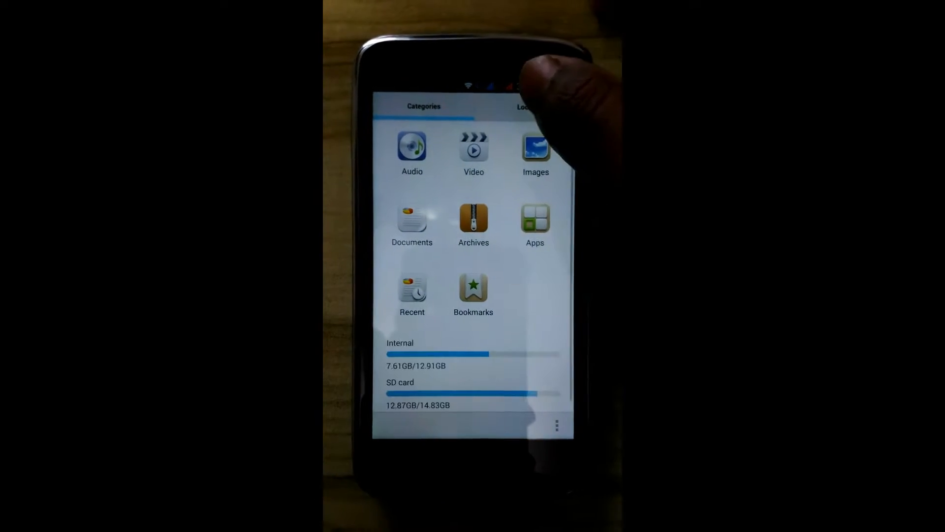
pyautogui.click(522, 108)
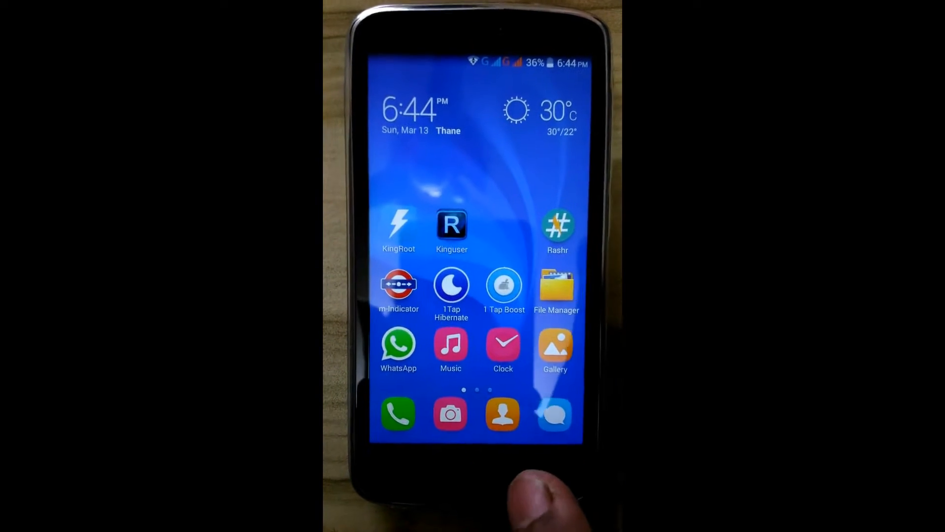
pyautogui.click(398, 224)
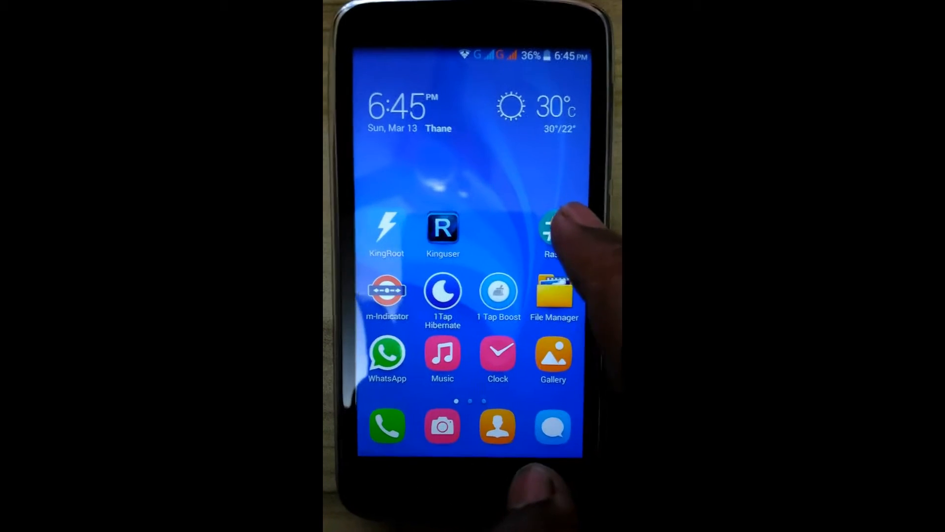
# - In Rashr, choose PhilZ_recovery.img from the SD card as the recovery to flash
pyautogui.click(551, 230)
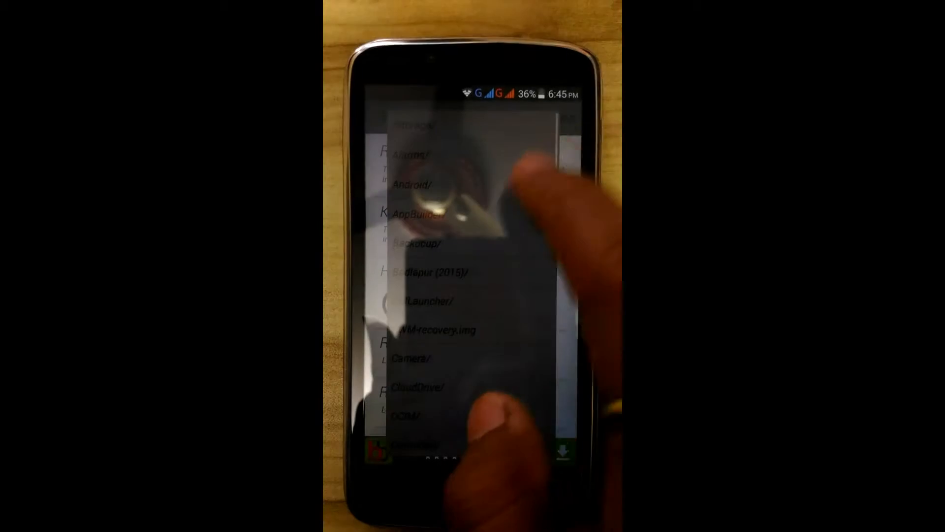
pyautogui.scroll(-3)
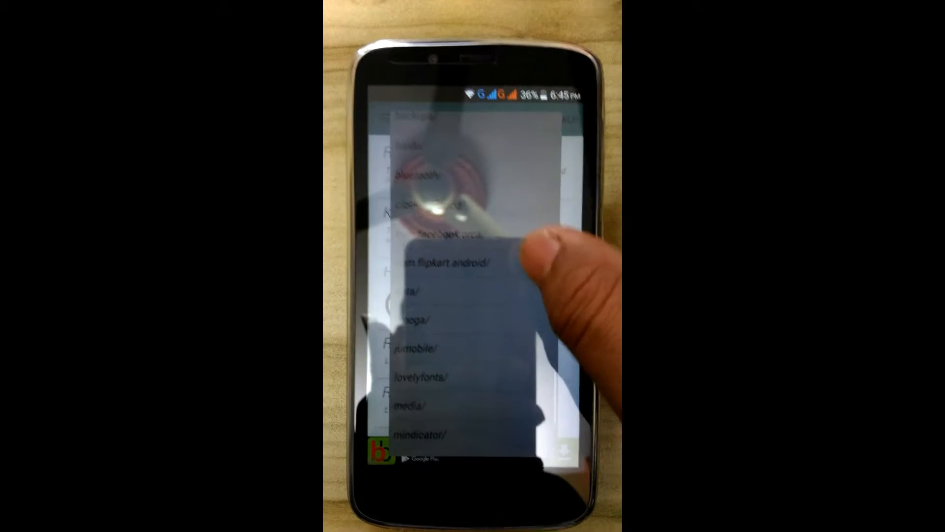
pyautogui.scroll(-3)
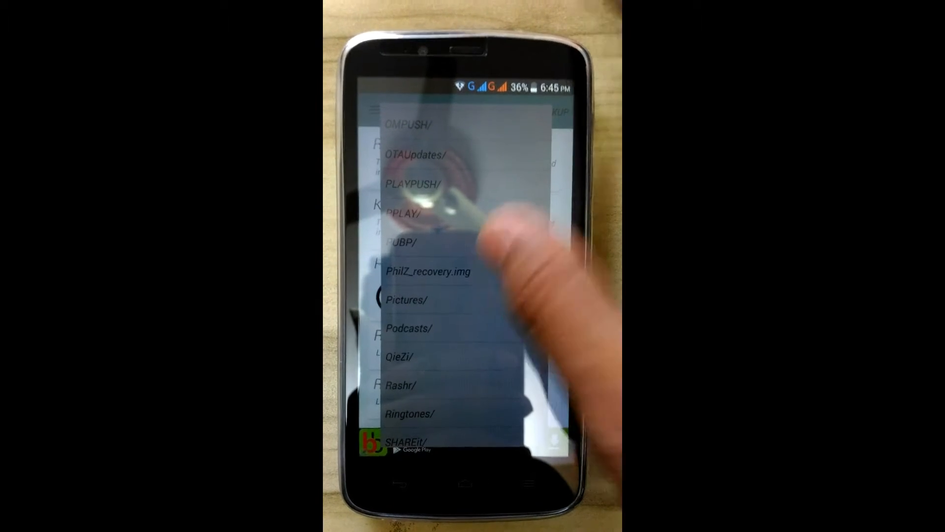
pyautogui.click(428, 272)
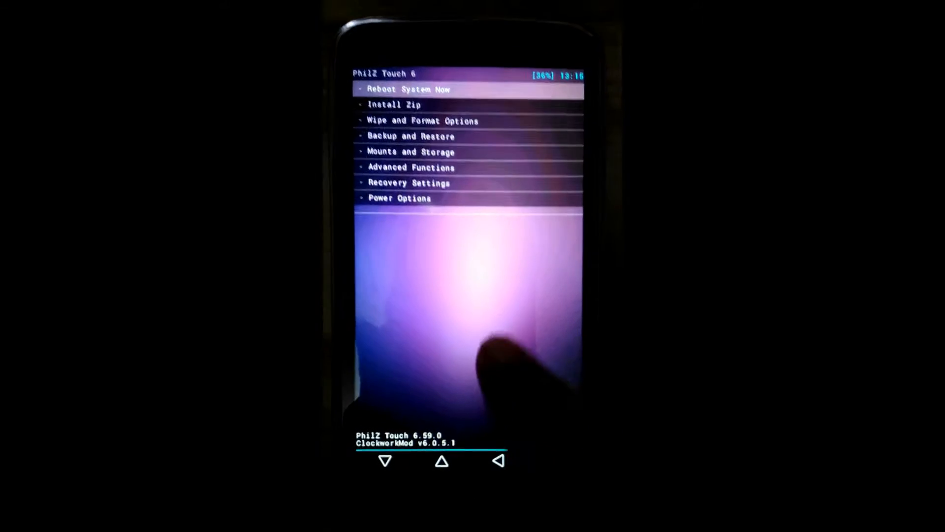
# - Install the Dolby Digital Plus zip from /storage/sdcard1 via Install Zip
pyautogui.click(393, 105)
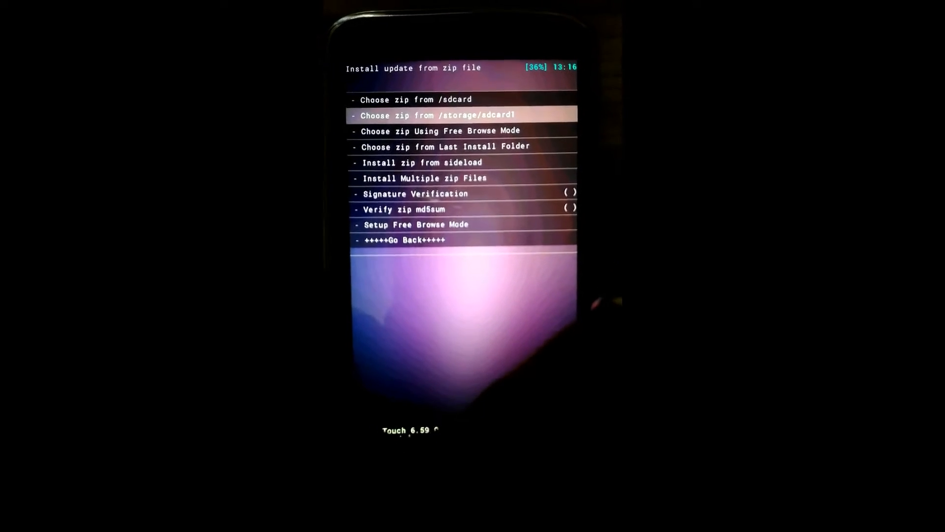
pyautogui.click(439, 114)
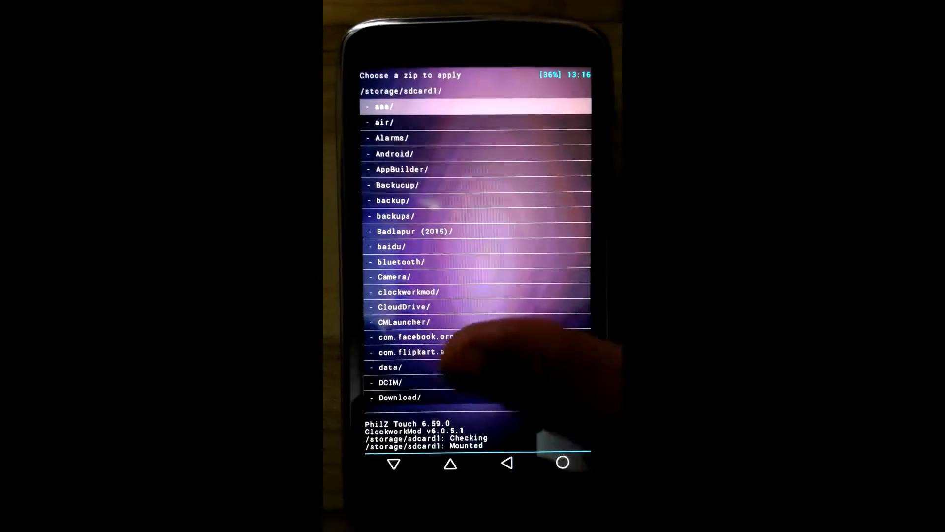
pyautogui.scroll(-3)
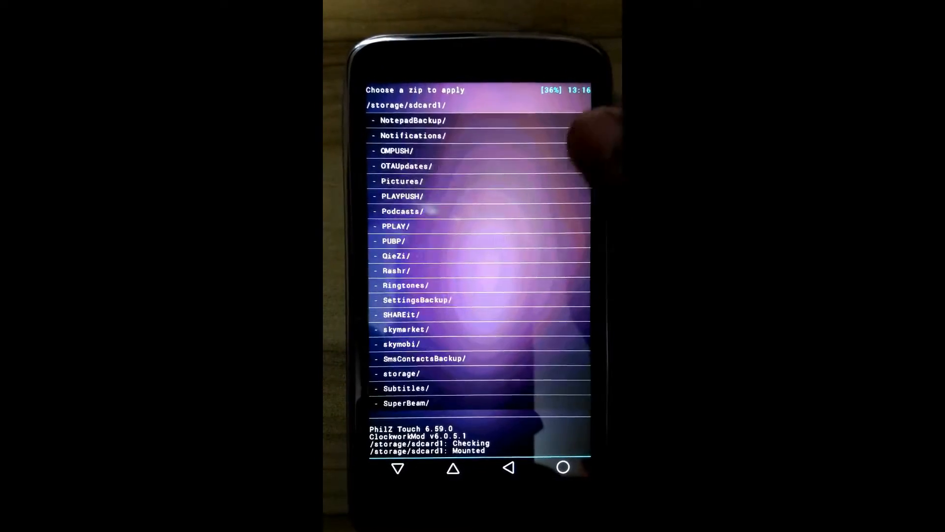
pyautogui.scroll(-3)
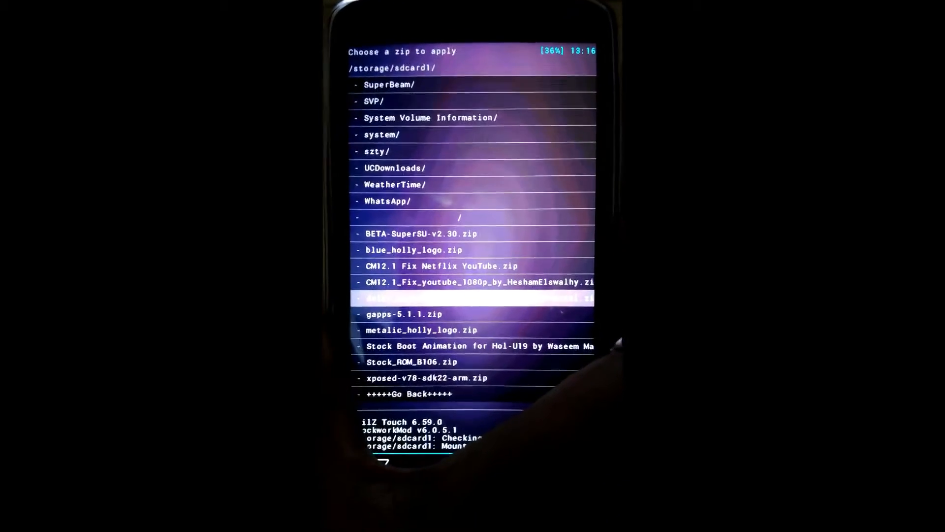
pyautogui.click(470, 298)
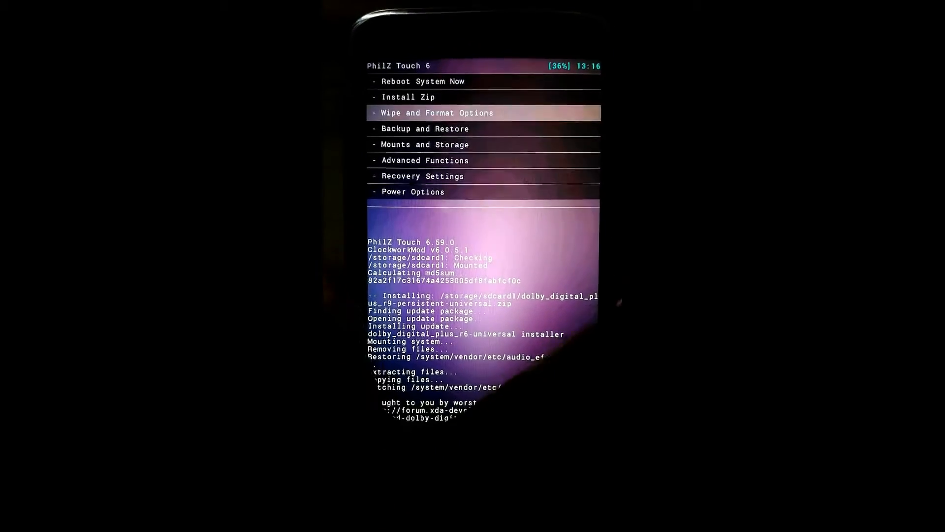
# - Reboot the phone from PhilZ into the freshly patched Android system
pyautogui.click(436, 113)
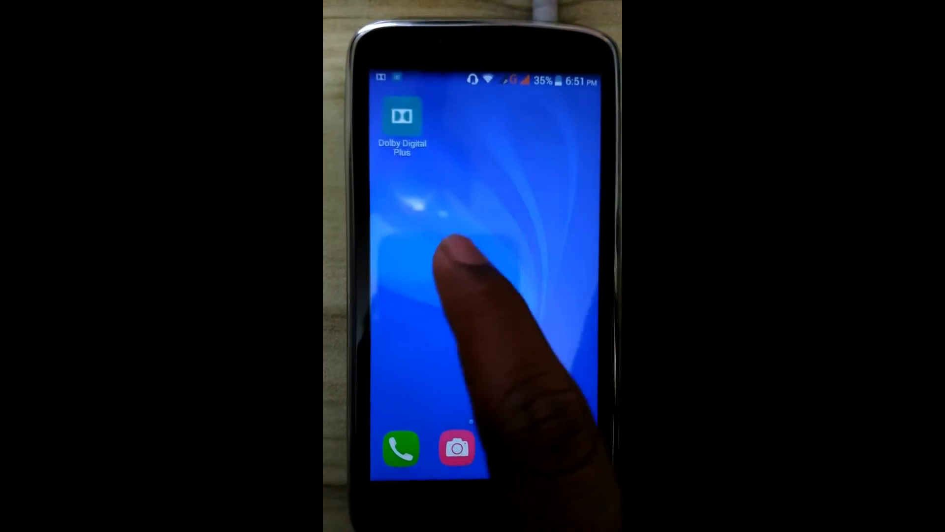
# - Launch Dolby Digital Plus and toggle its effect checkbox off and back on
pyautogui.click(401, 116)
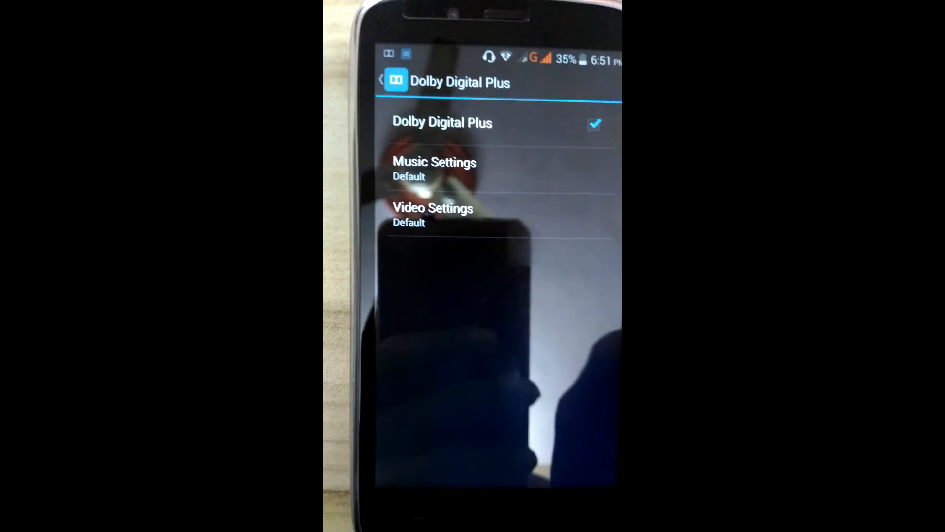
pyautogui.click(594, 124)
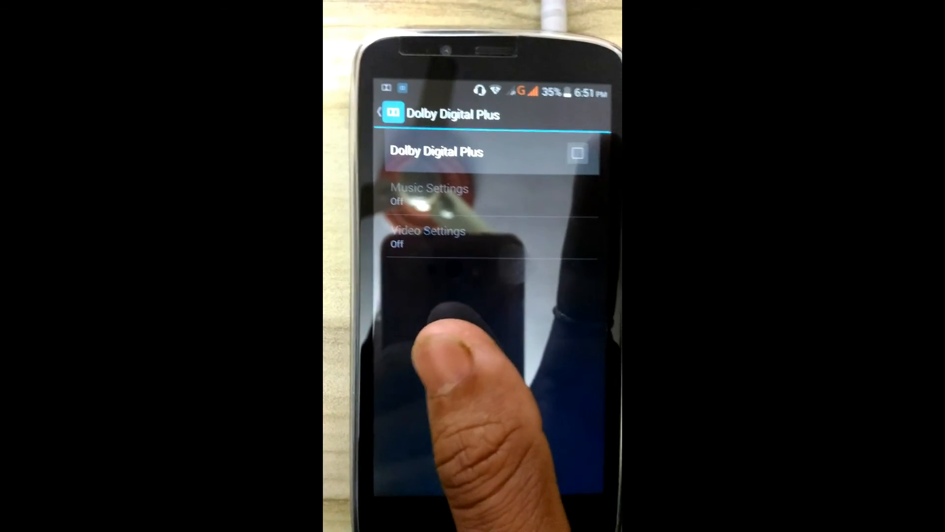
pyautogui.click(577, 153)
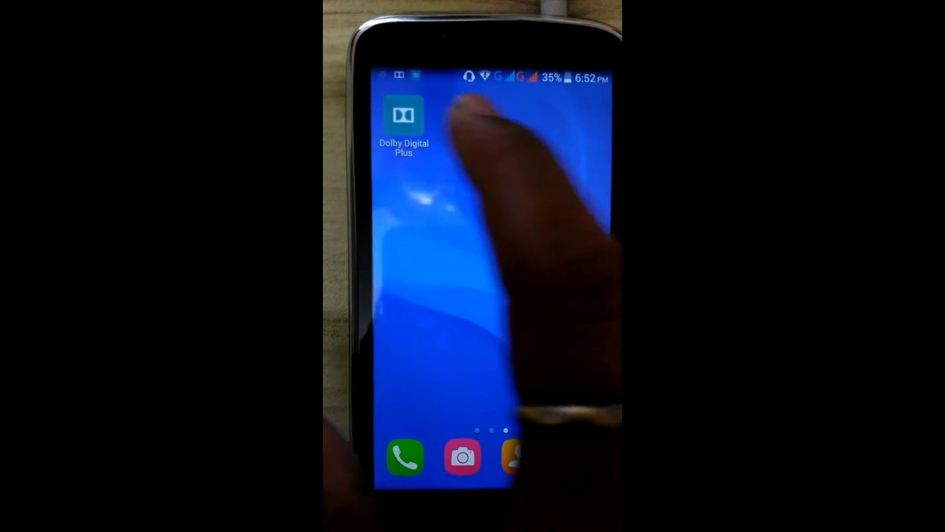
# - Reopen Dolby Digital Plus and select Pop as the music preset
pyautogui.click(403, 114)
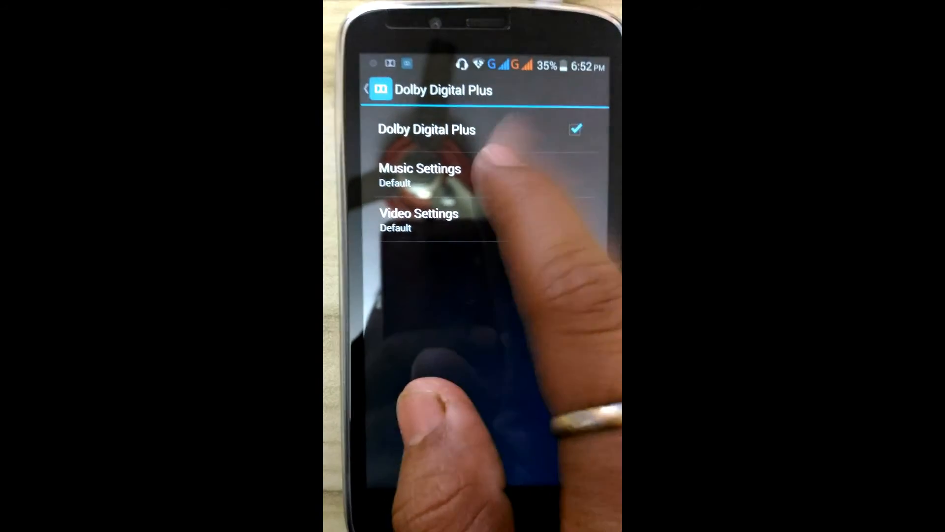
pyautogui.click(420, 175)
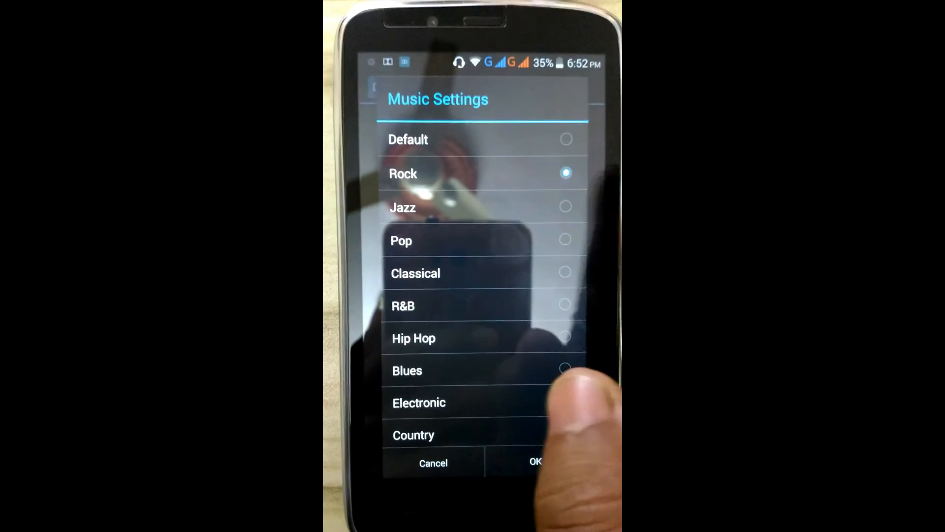
pyautogui.click(401, 240)
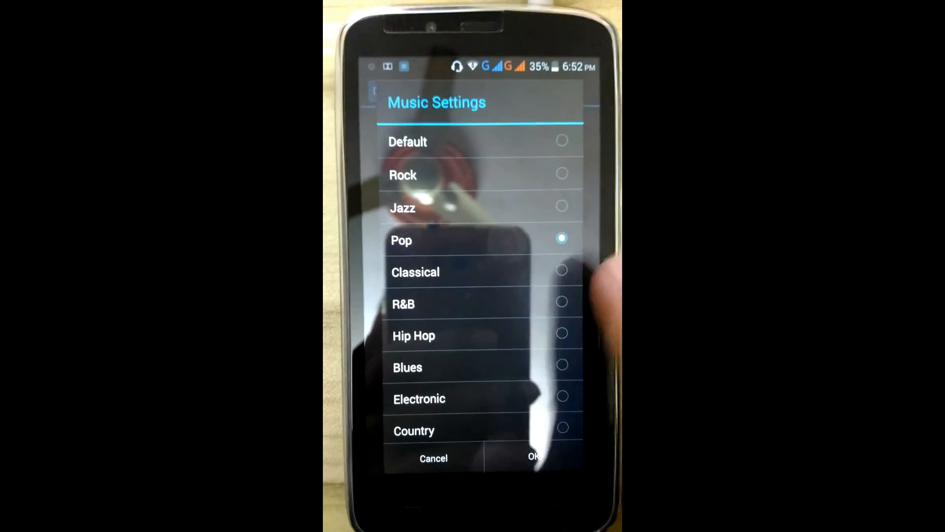